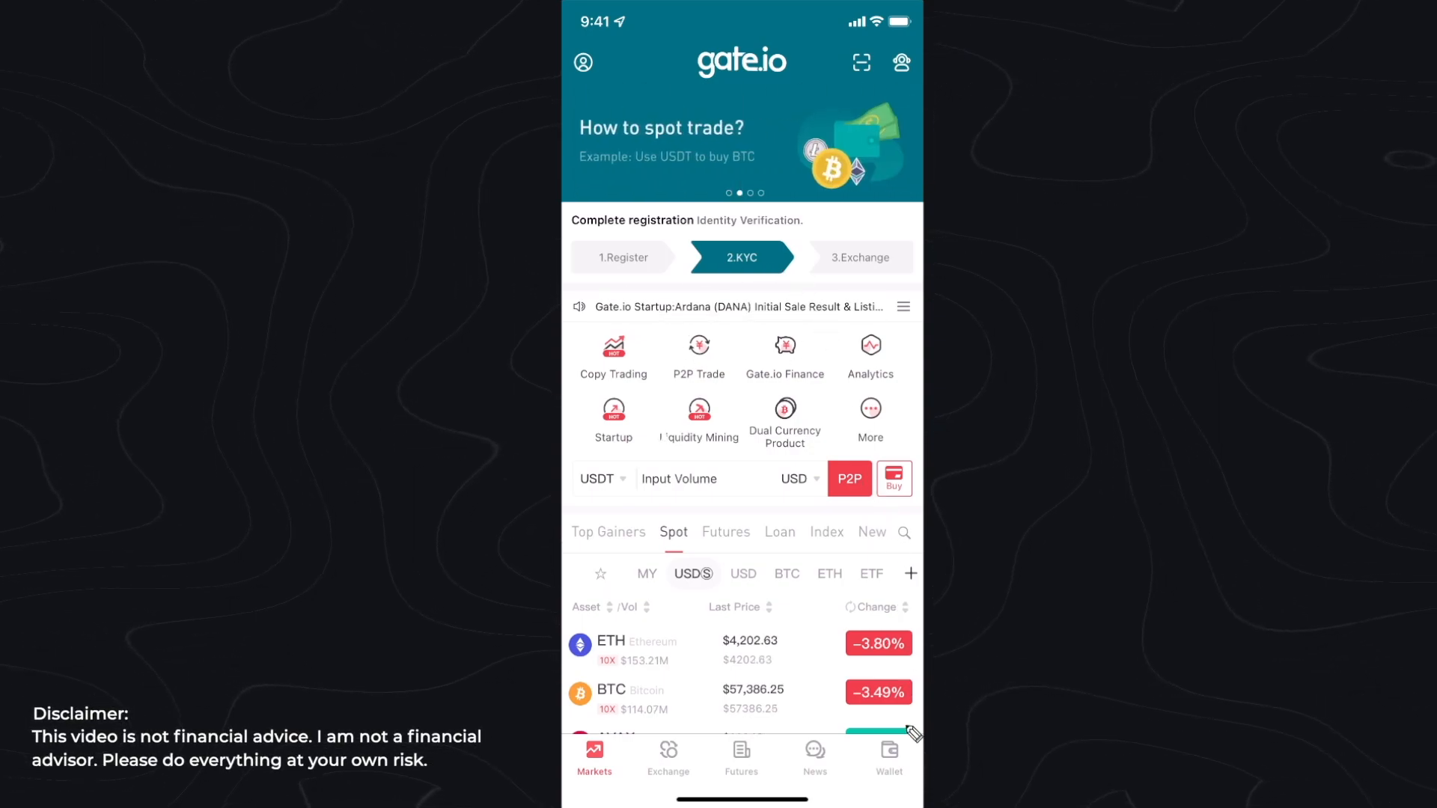
Open the Withdraw coin search to pick BTC for withdrawal
left_click(886, 755)
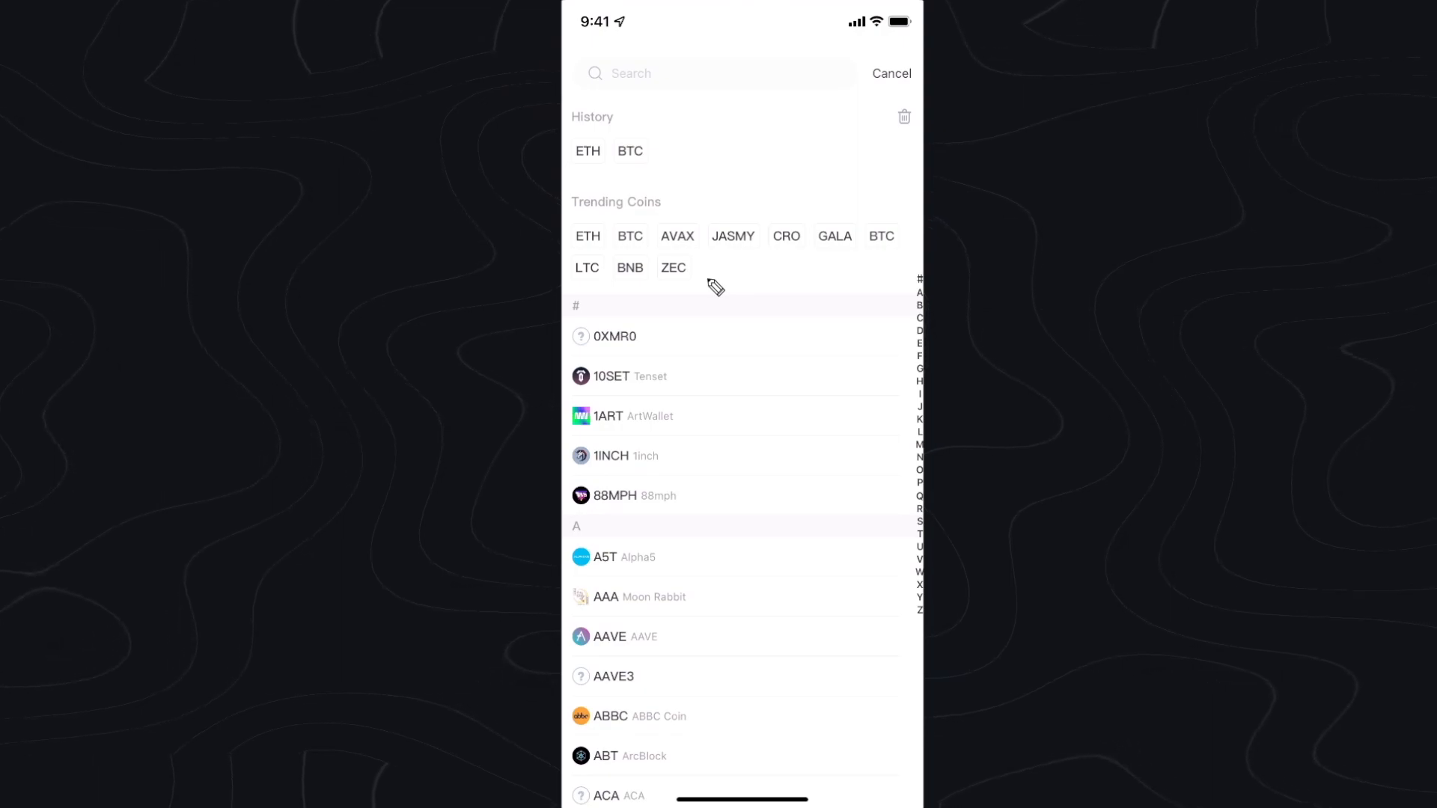
mouse_move(677, 248)
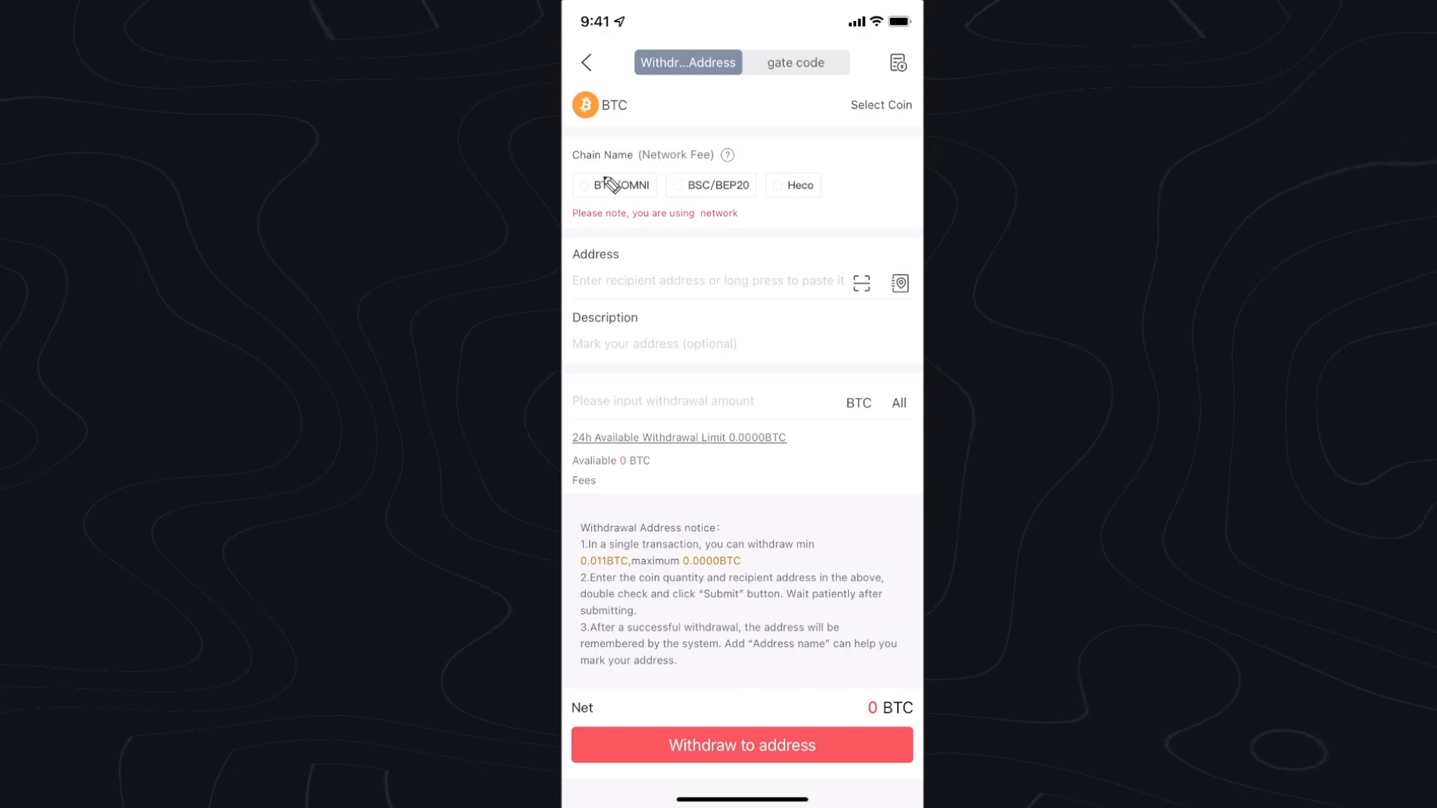
mouse_move(683, 214)
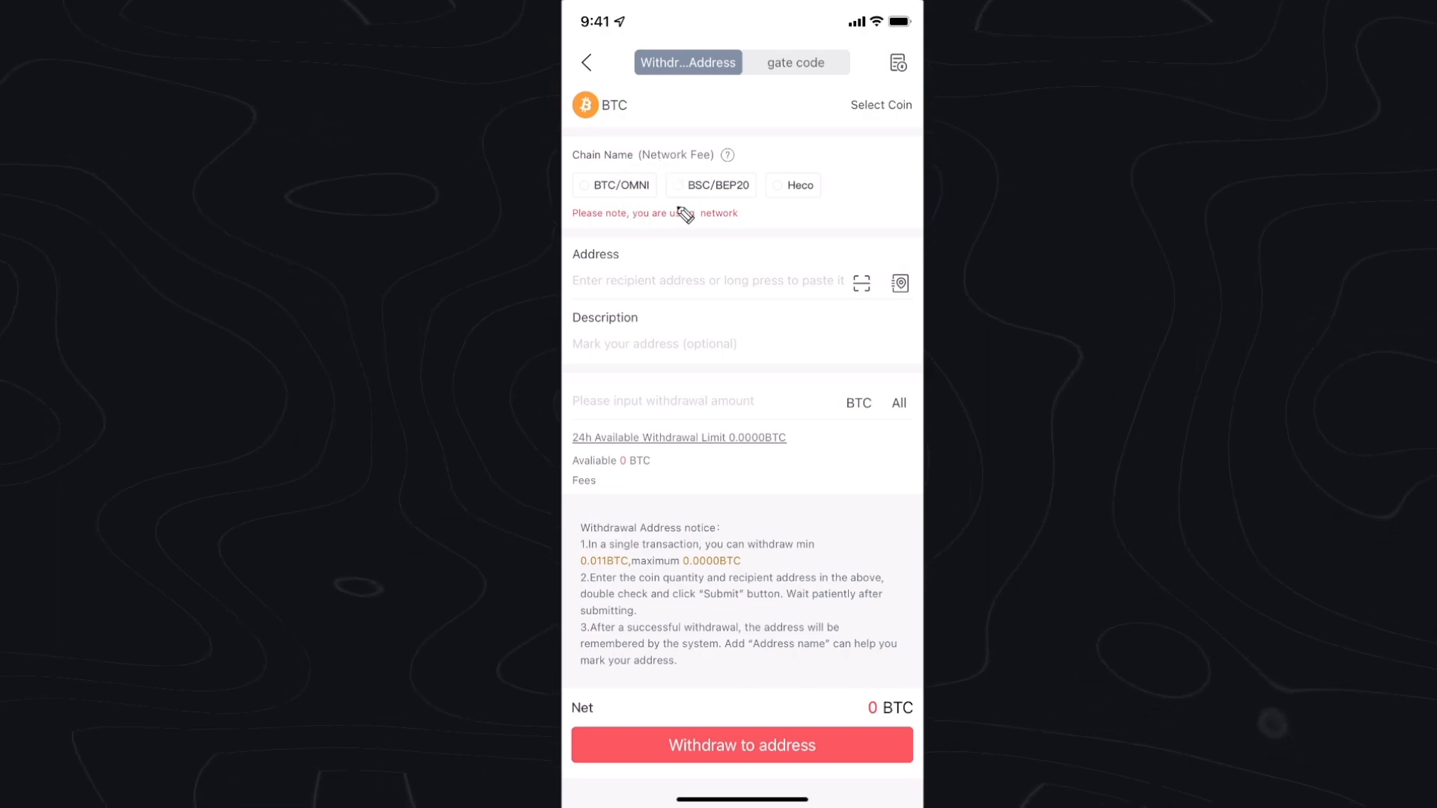
mouse_move(719, 225)
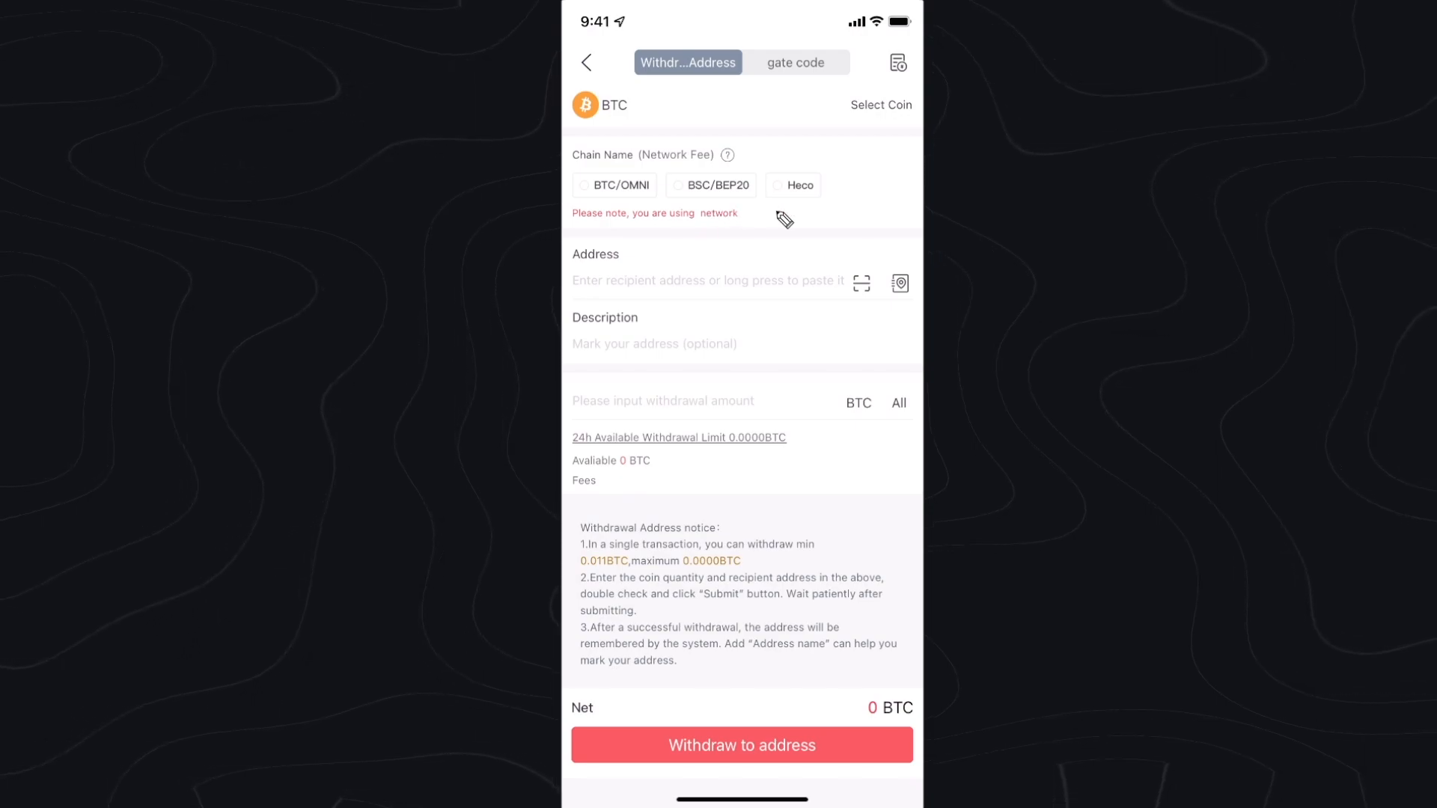
mouse_move(687, 206)
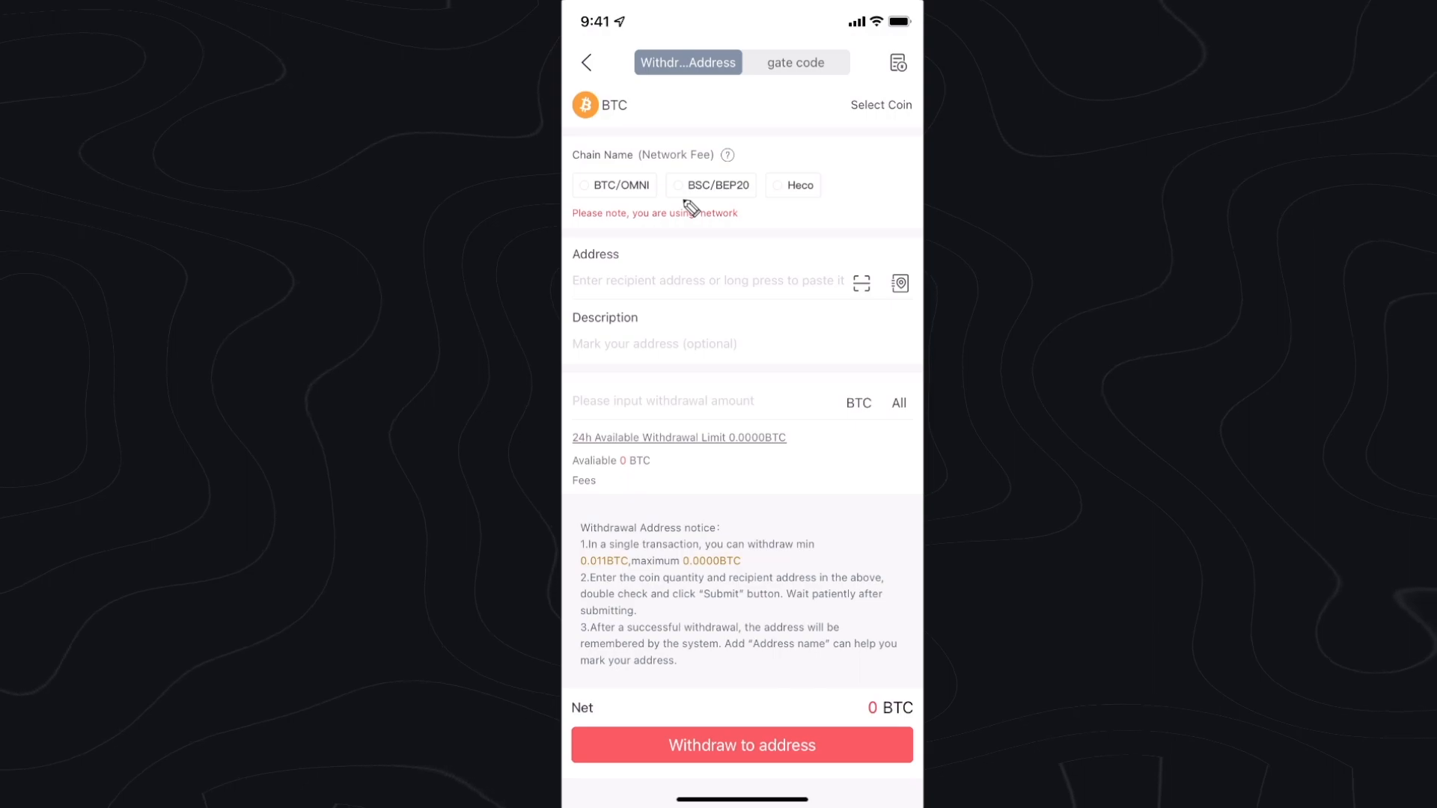
mouse_move(685, 232)
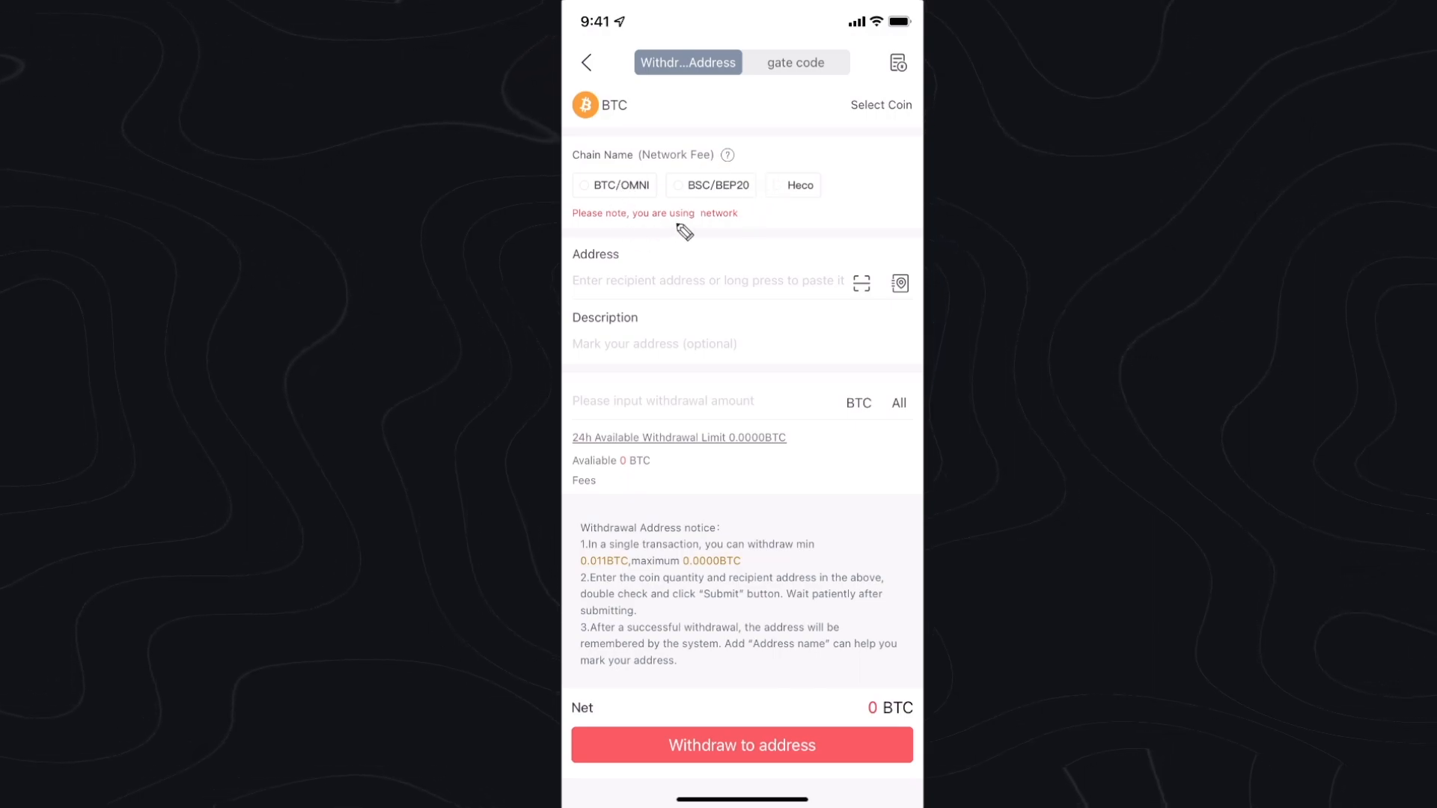
Select BSC/BEP20 as the BTC withdrawal chain, with a 0.00014 BTC fee
left_click(710, 185)
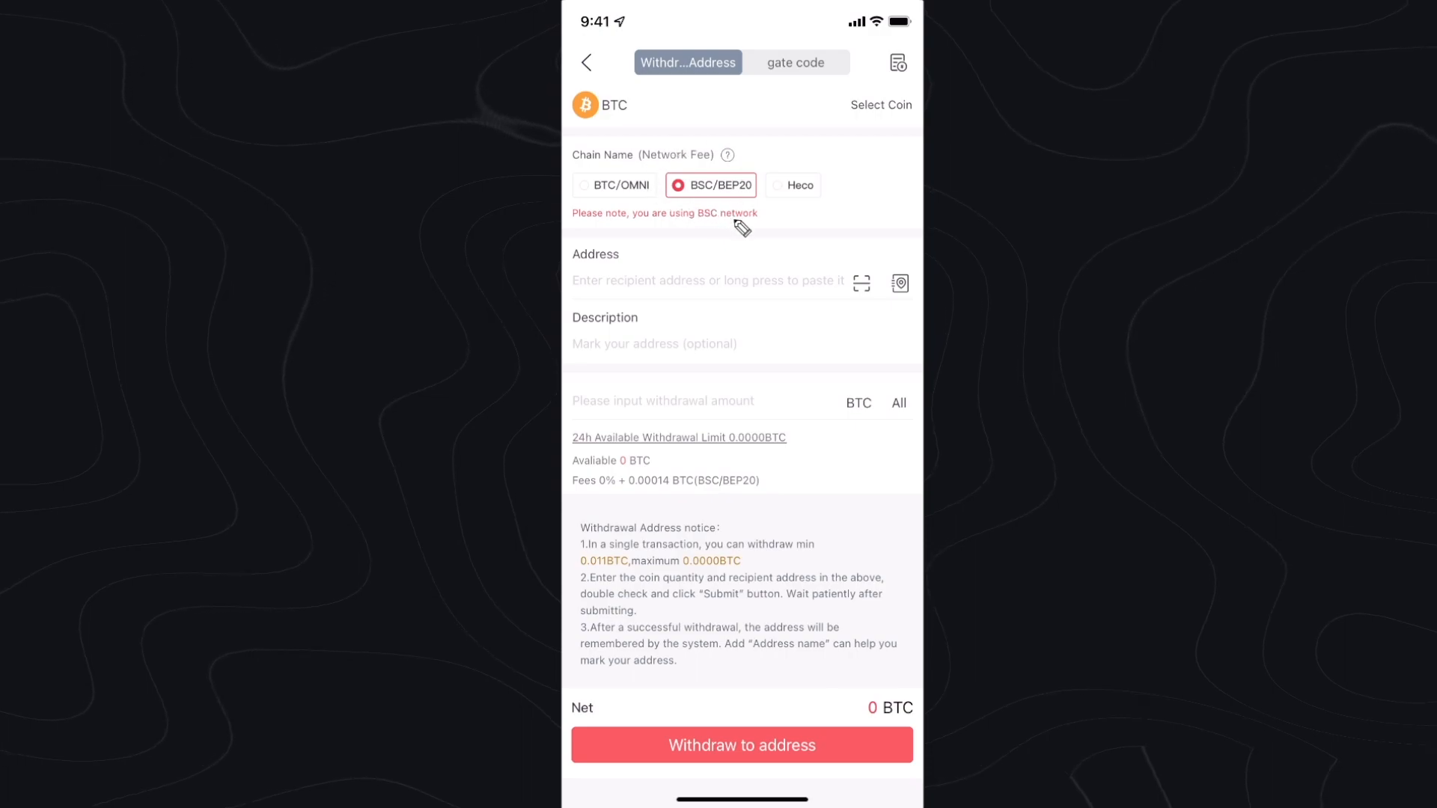
mouse_move(673, 280)
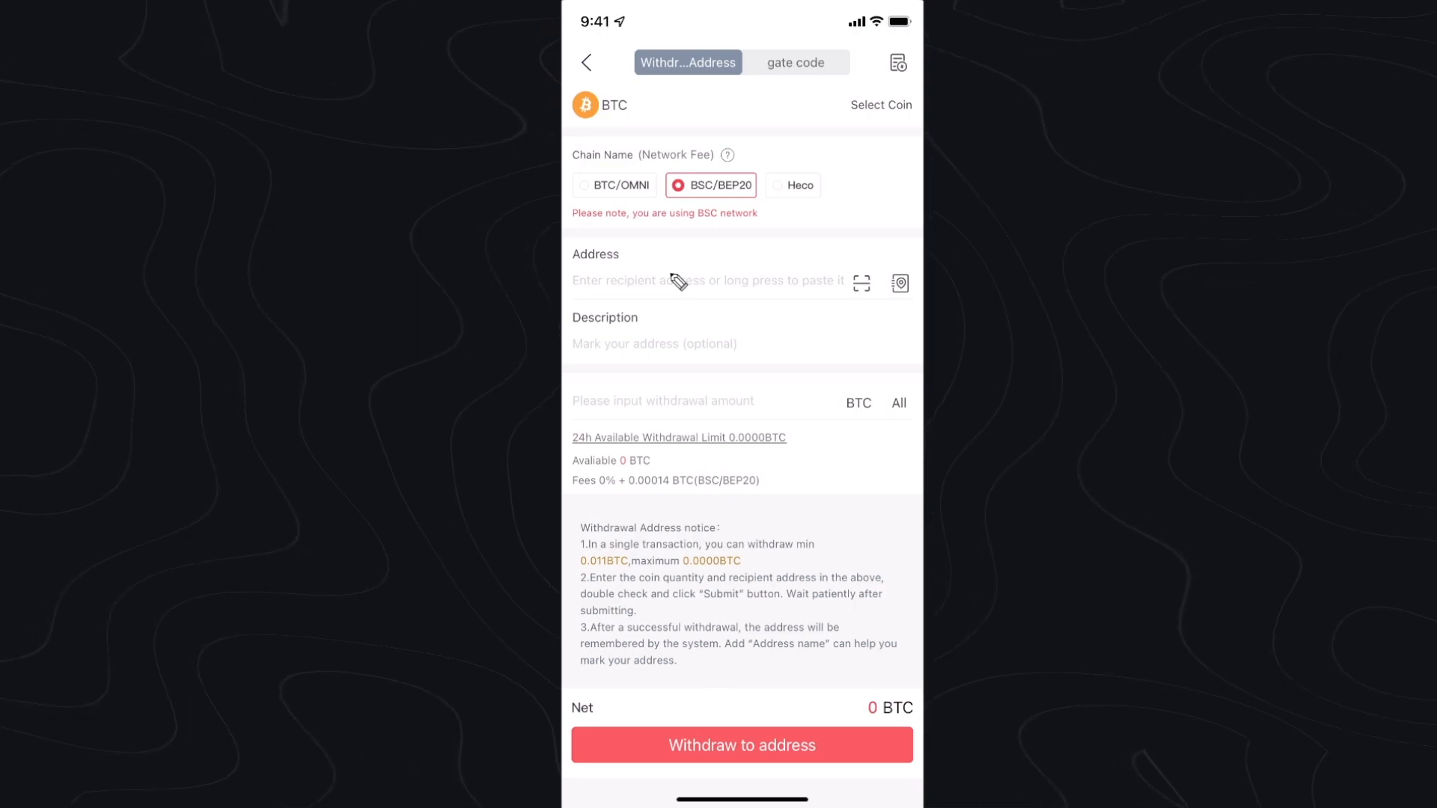
left_click(585, 62)
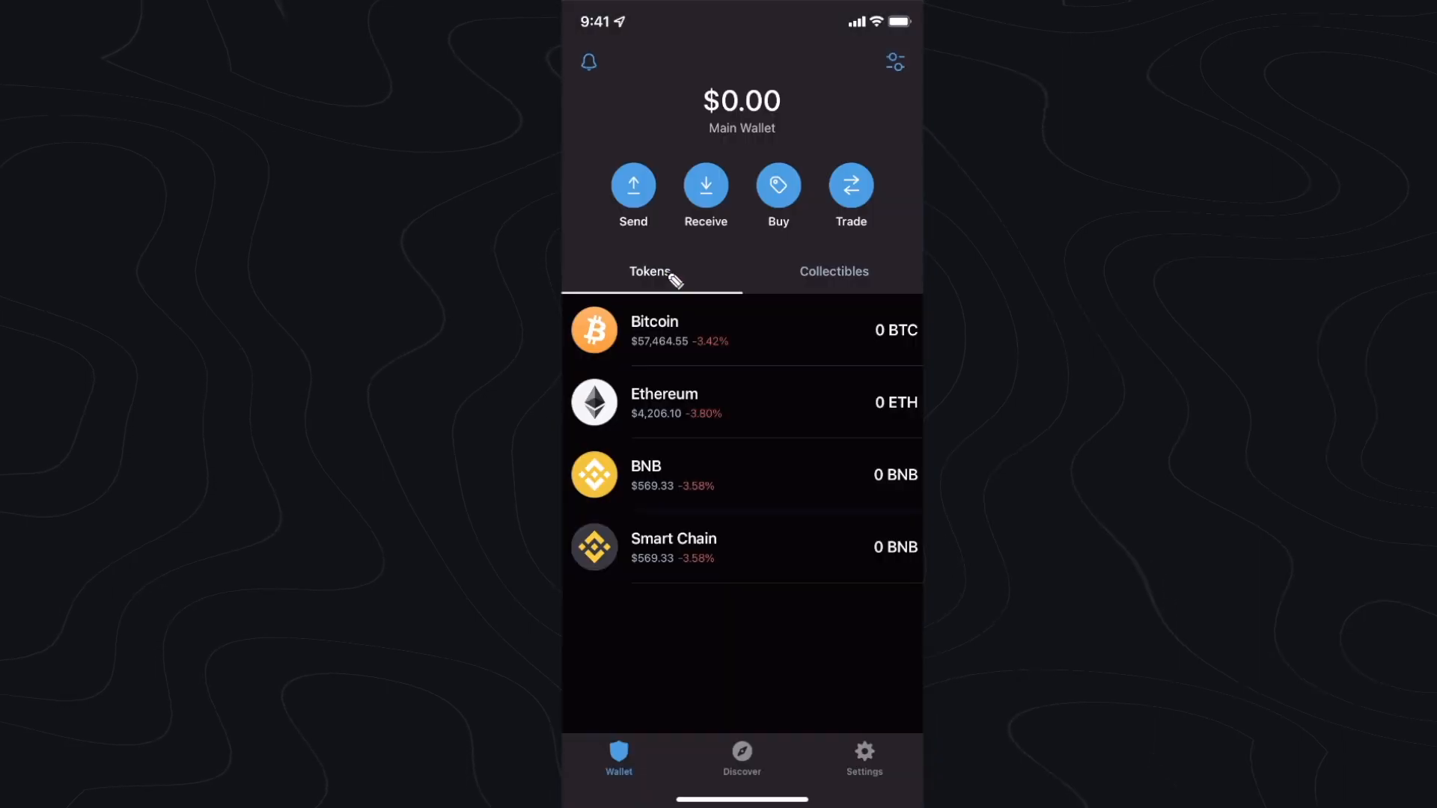
left_click(704, 186)
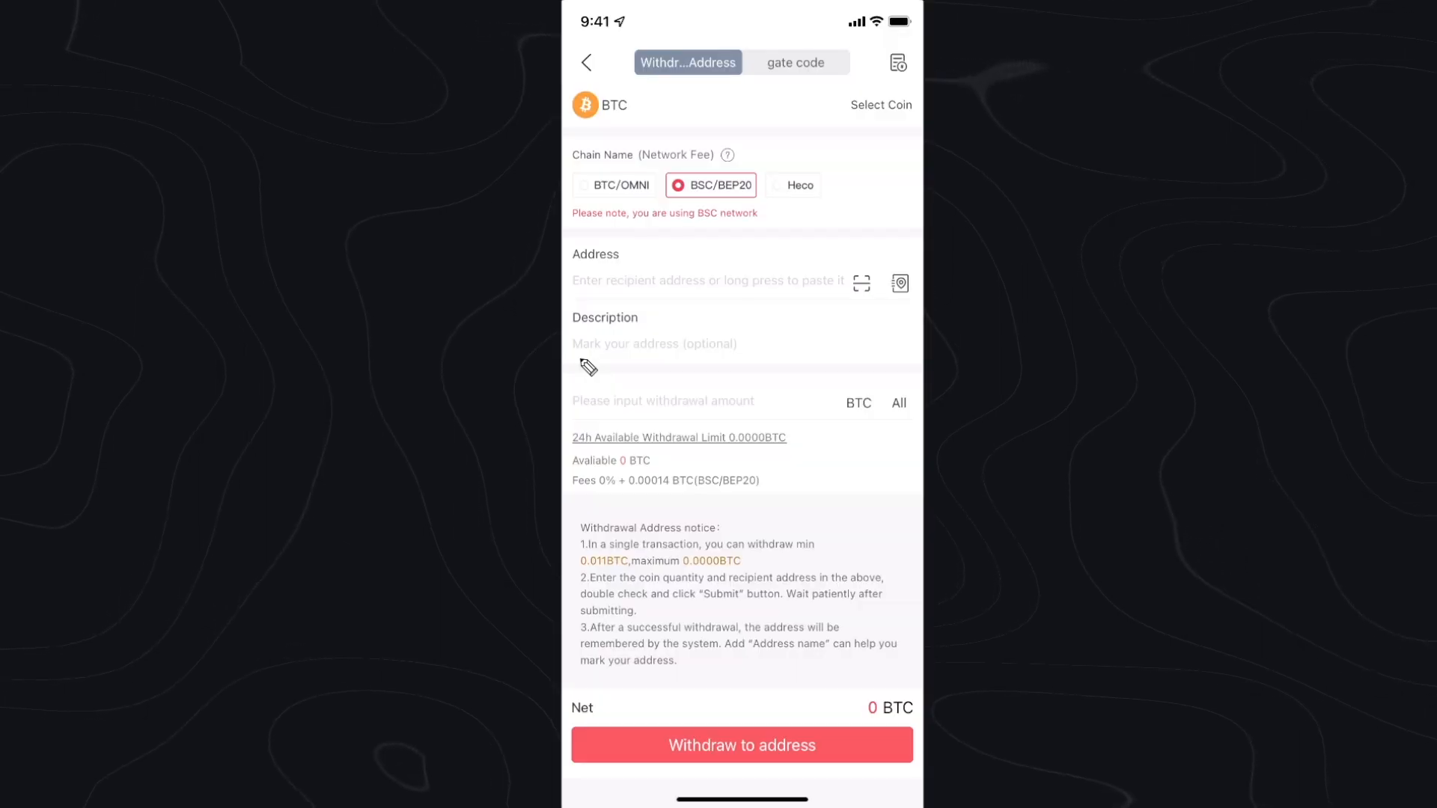
mouse_move(678, 291)
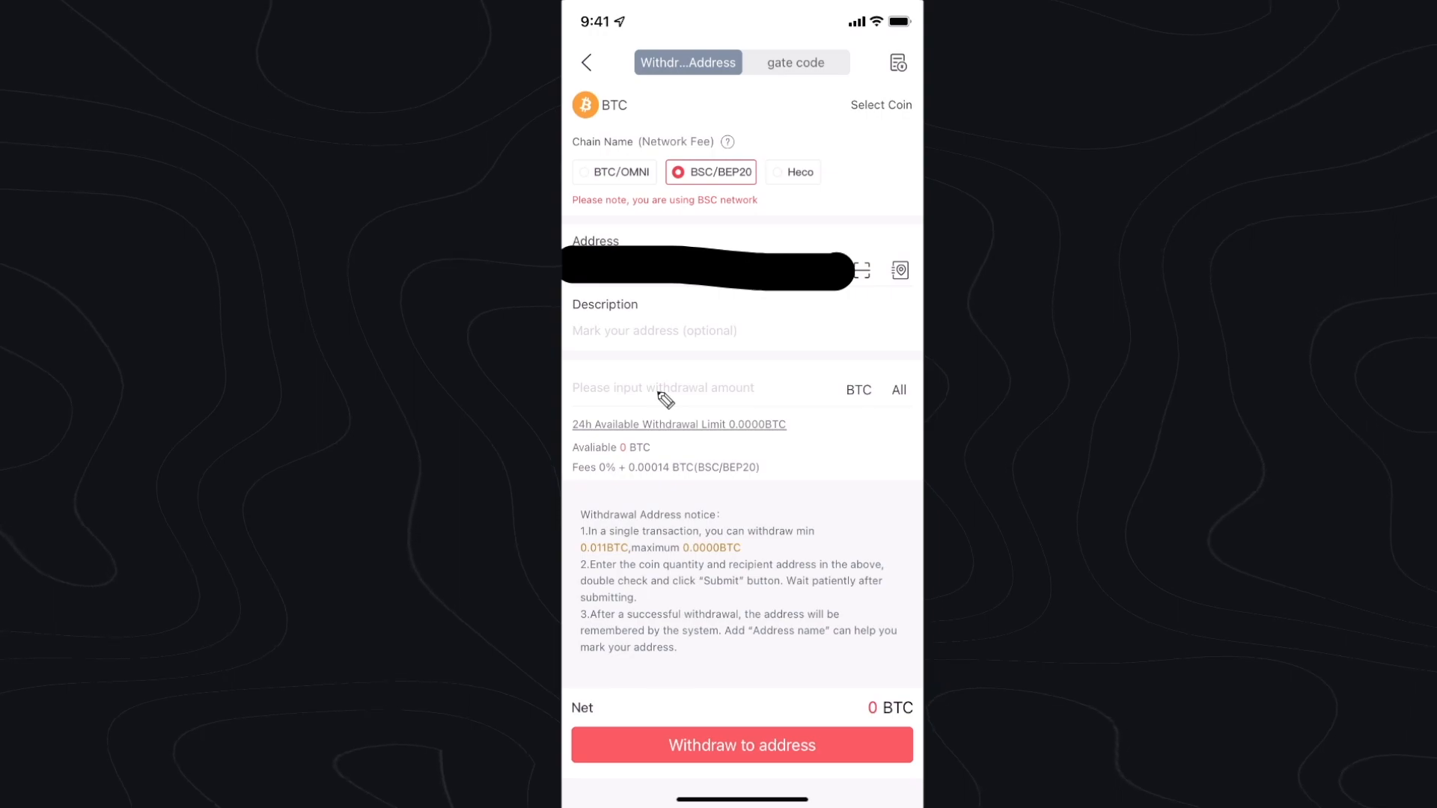
mouse_move(698, 403)
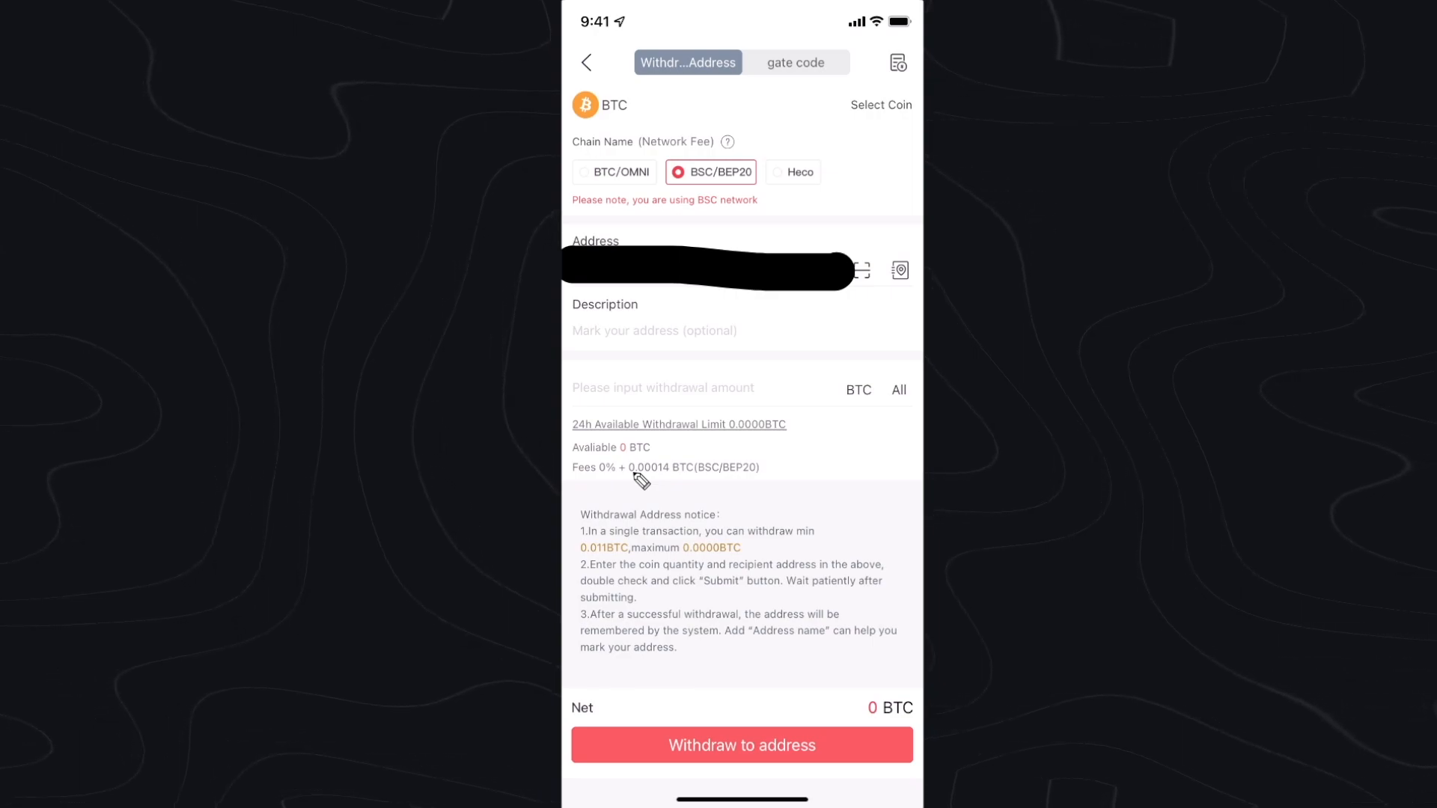
mouse_move(747, 559)
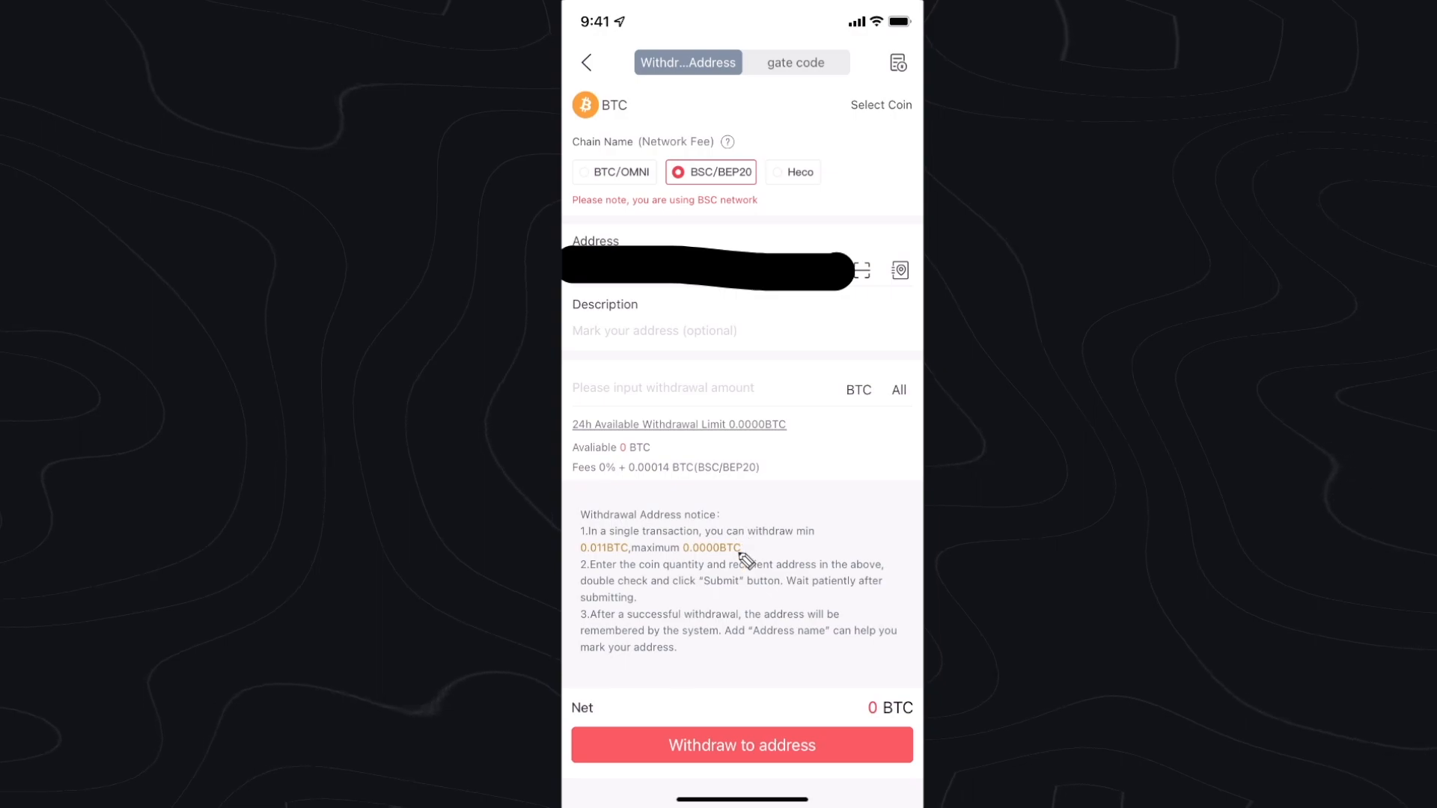
mouse_move(768, 747)
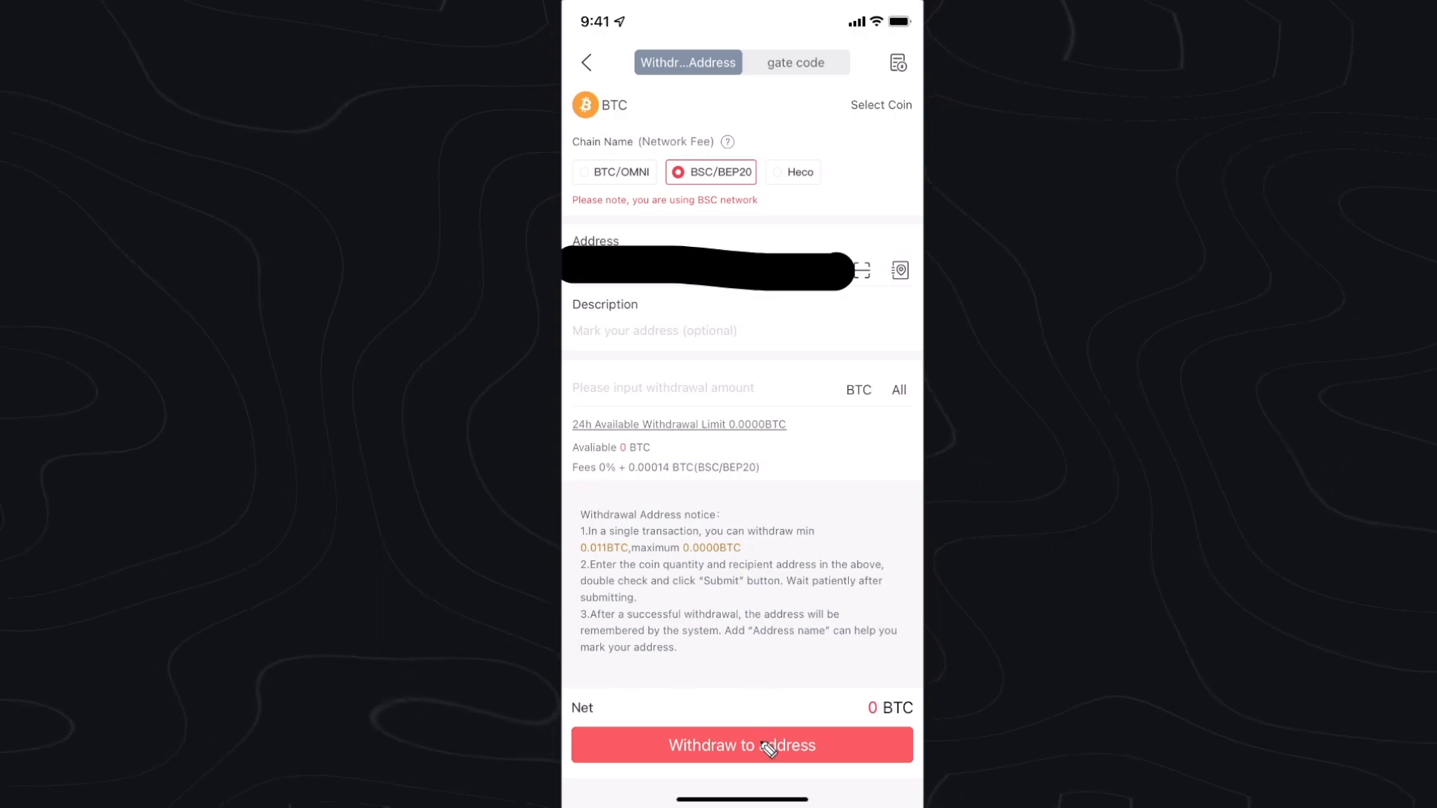